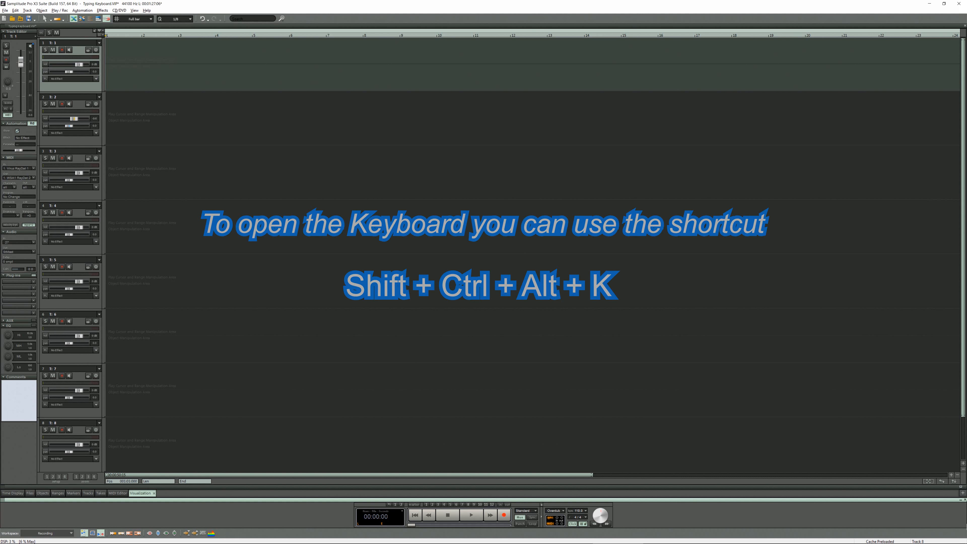
Add the Keyboard panel from the Additional project docker list at the docker's edge.
click(134, 11)
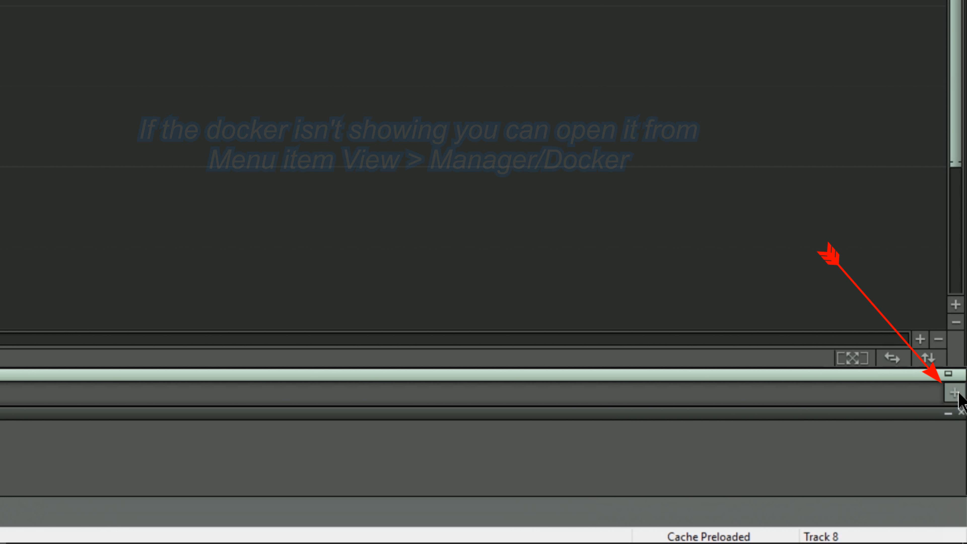
click(956, 393)
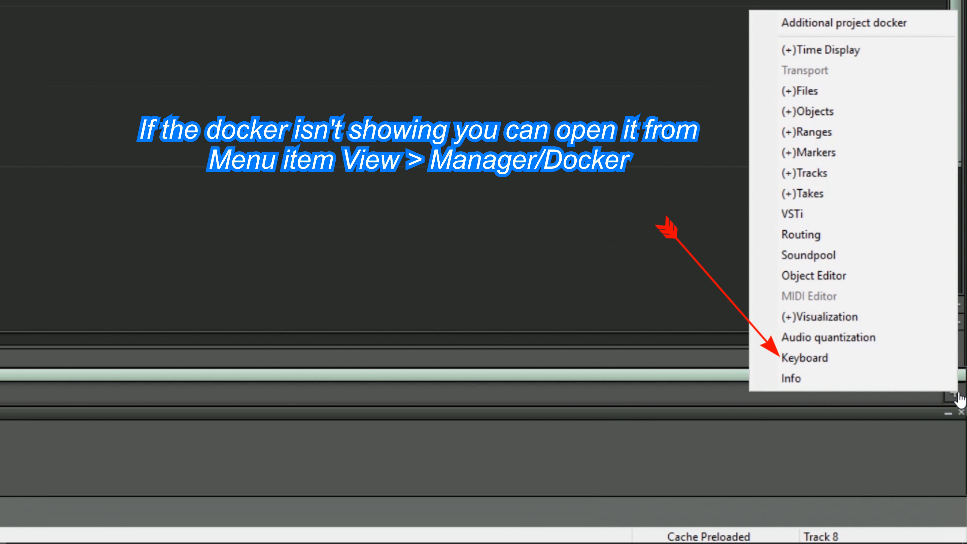
mouse_move(851, 358)
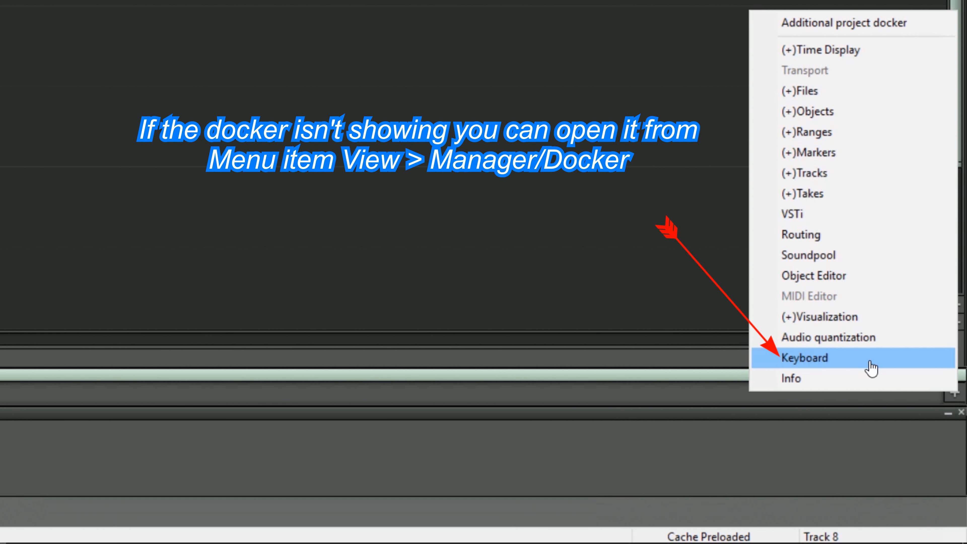
click(803, 357)
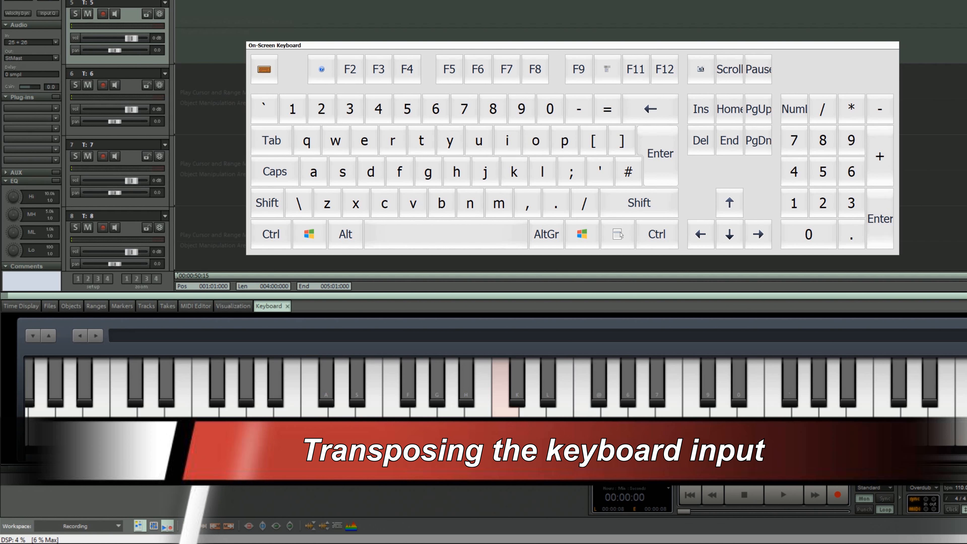
click(34, 336)
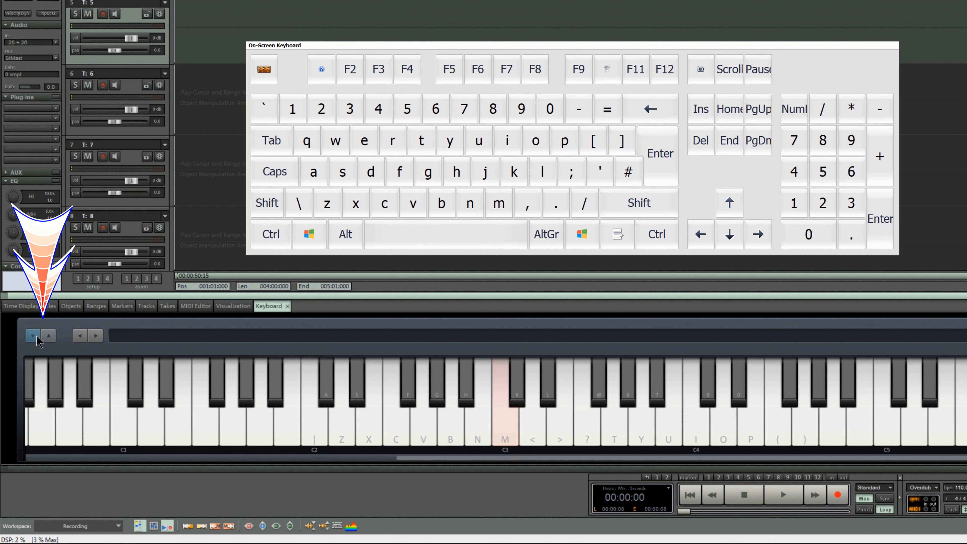
click(34, 336)
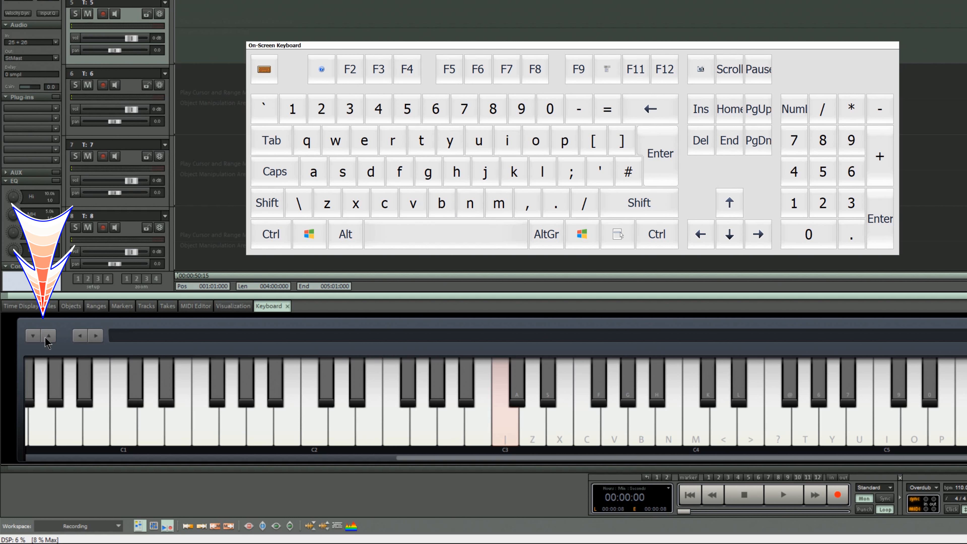
click(32, 335)
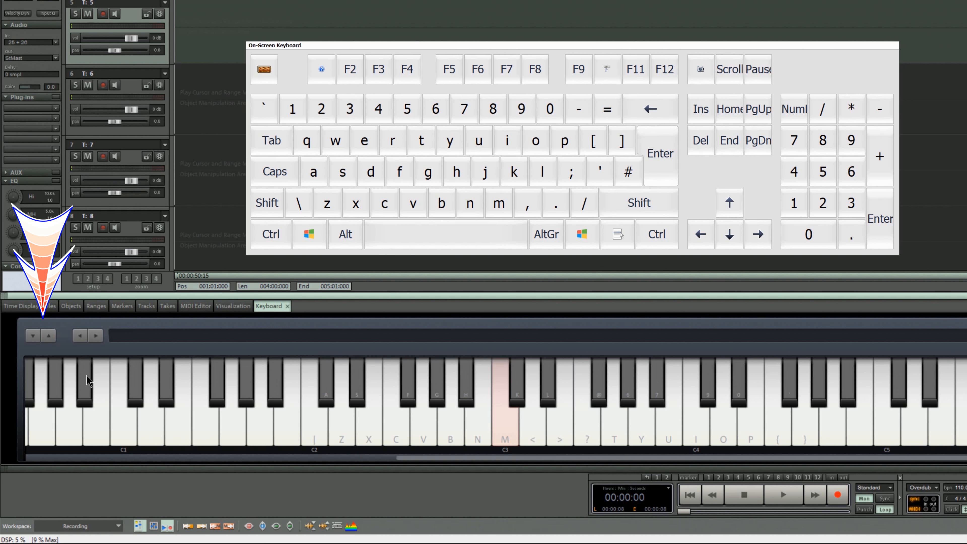
mouse_move(461, 425)
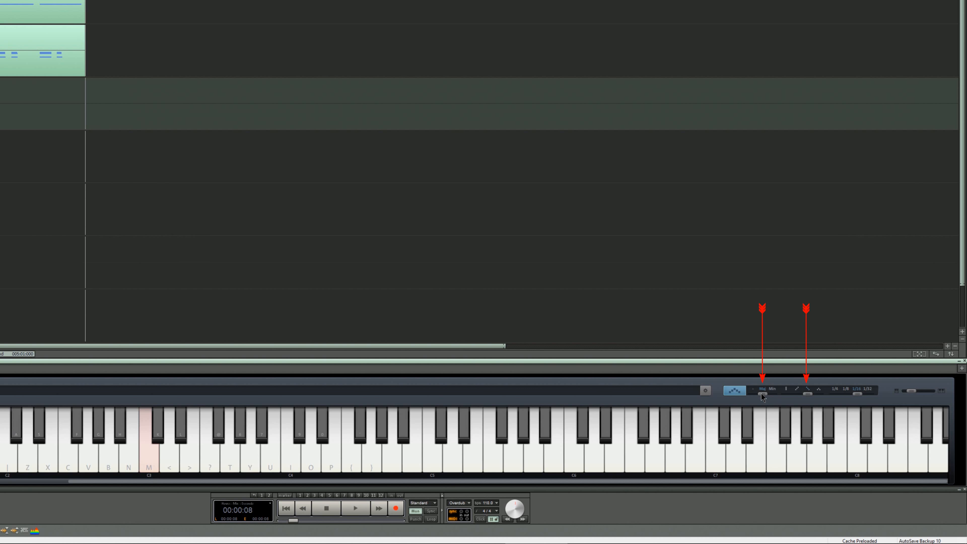
Adjust the arpeggiator controls in the Keyboard docker toolbar.
click(28, 432)
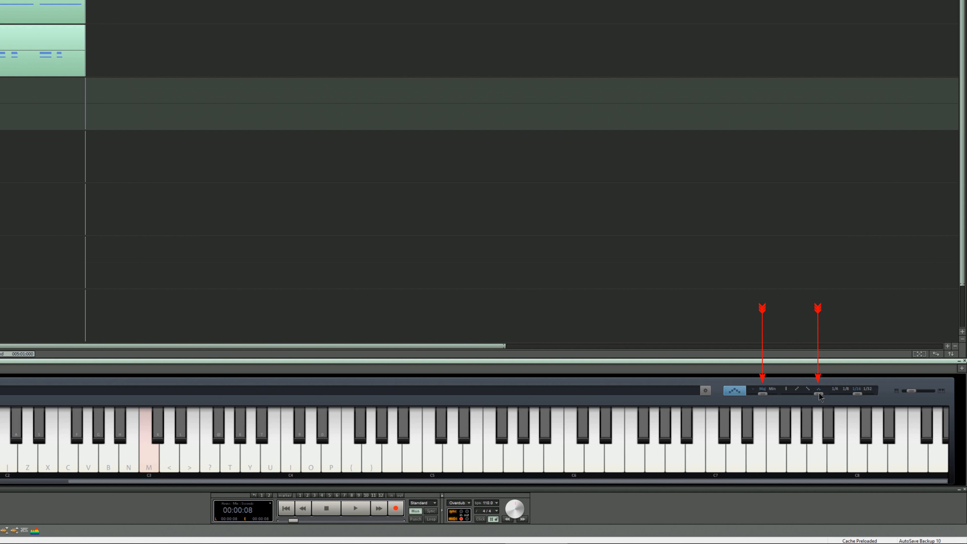
click(48, 431)
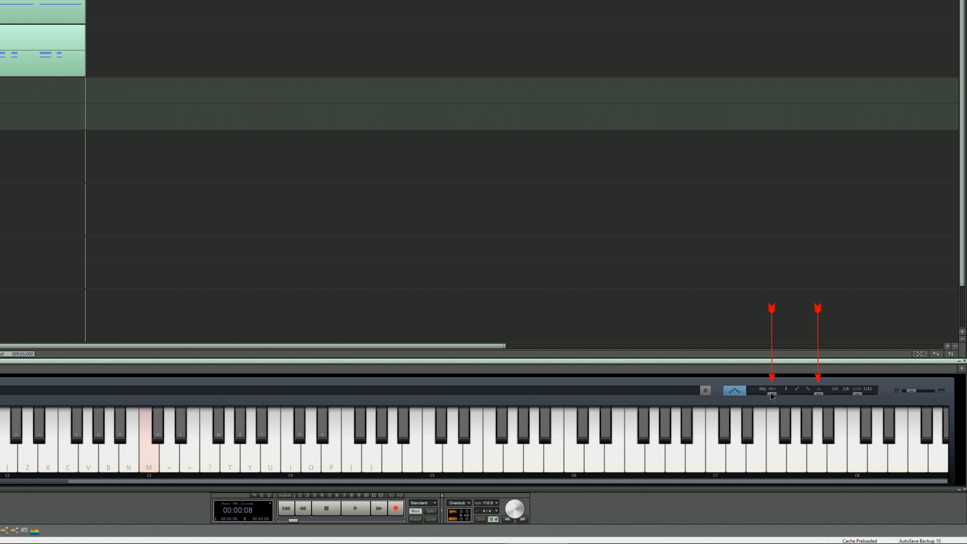
click(87, 437)
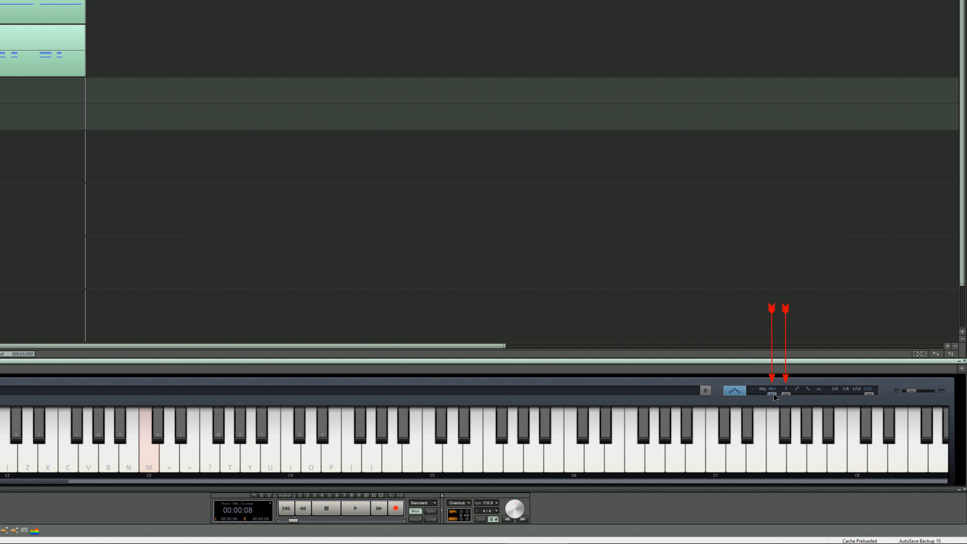
click(88, 438)
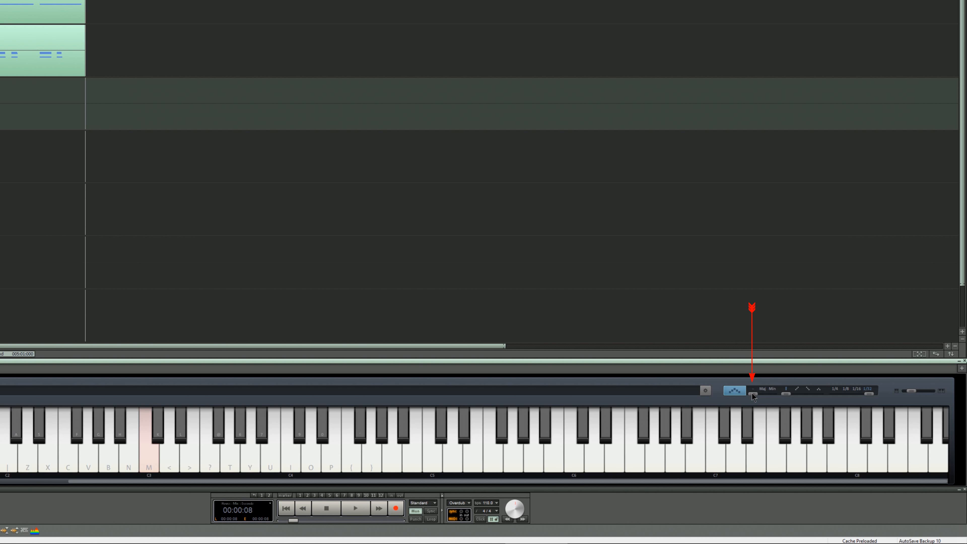
mouse_move(797, 397)
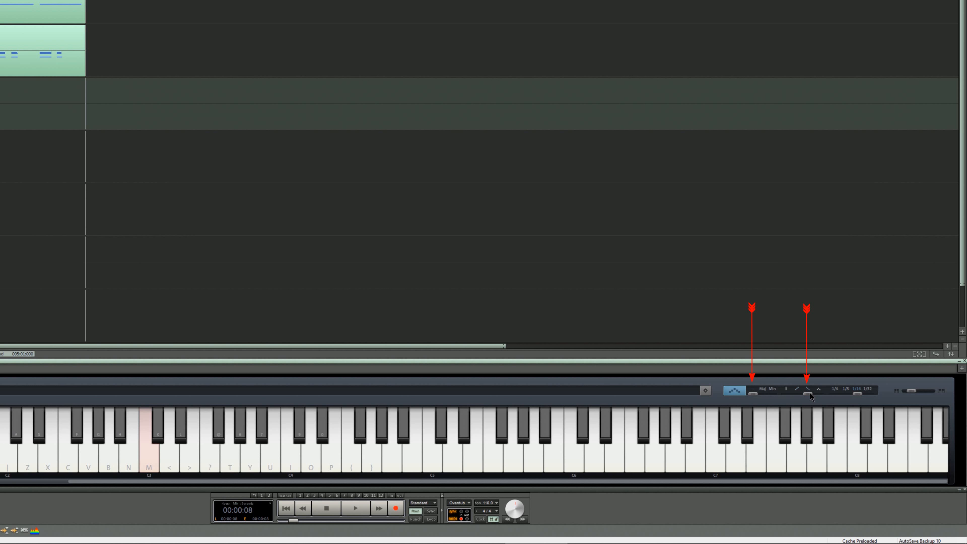
Choose the up-and-down arpeggio direction and its note rate.
click(108, 432)
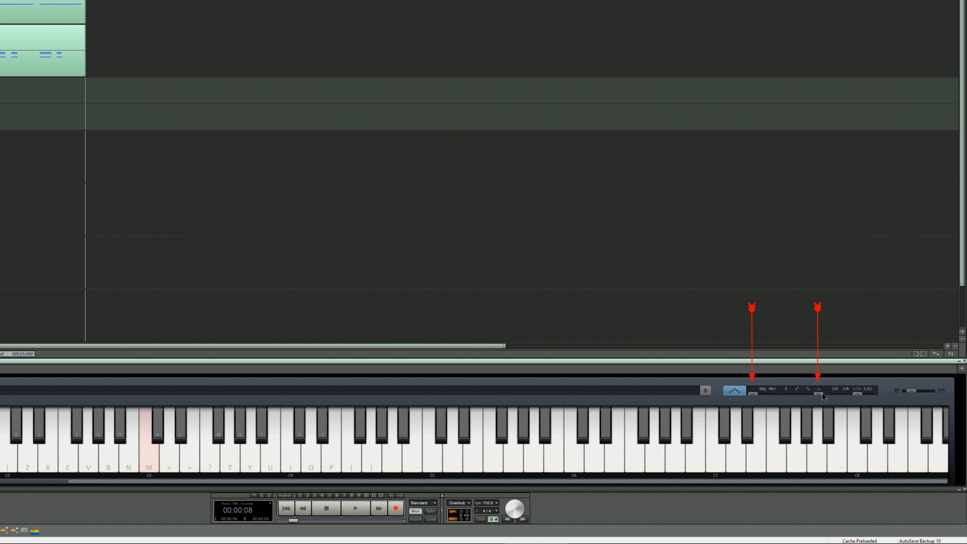
click(107, 438)
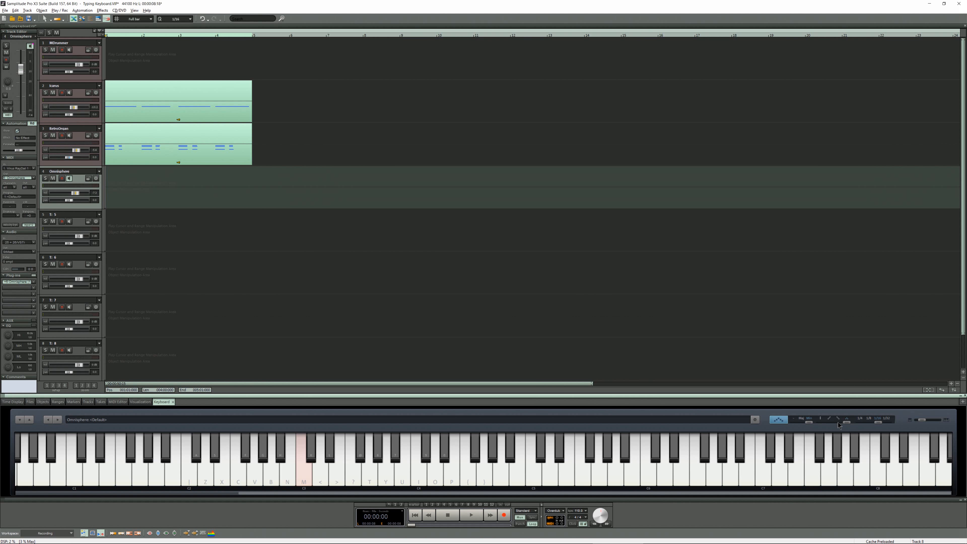
mouse_move(877, 426)
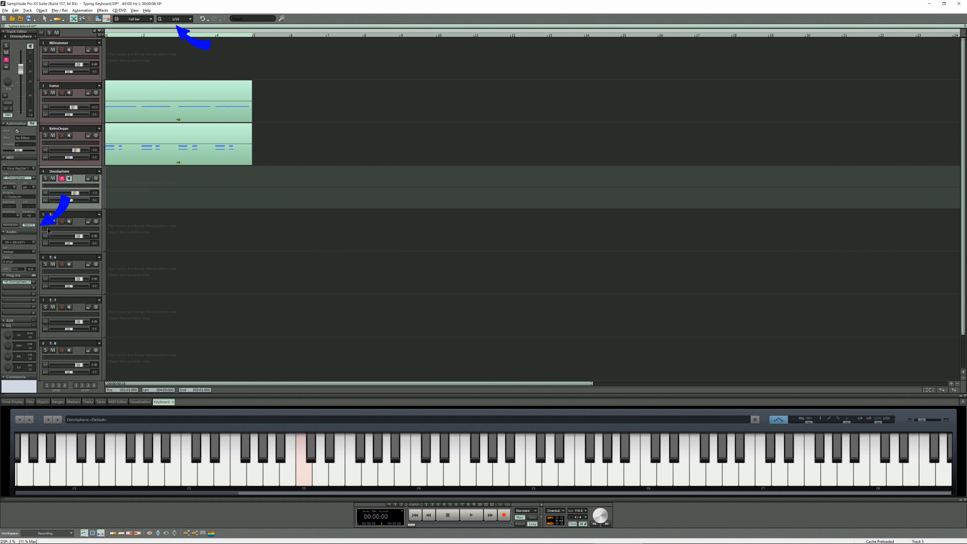
mouse_move(442, 415)
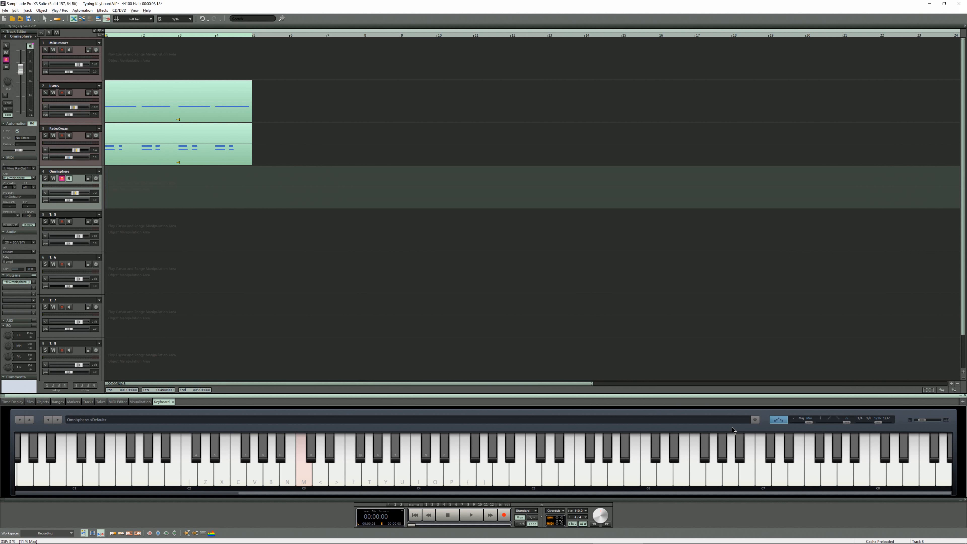
Record the arpeggio onto the armed Omnisphere track with Shift+R from the keyboard window.
key(shift+r)
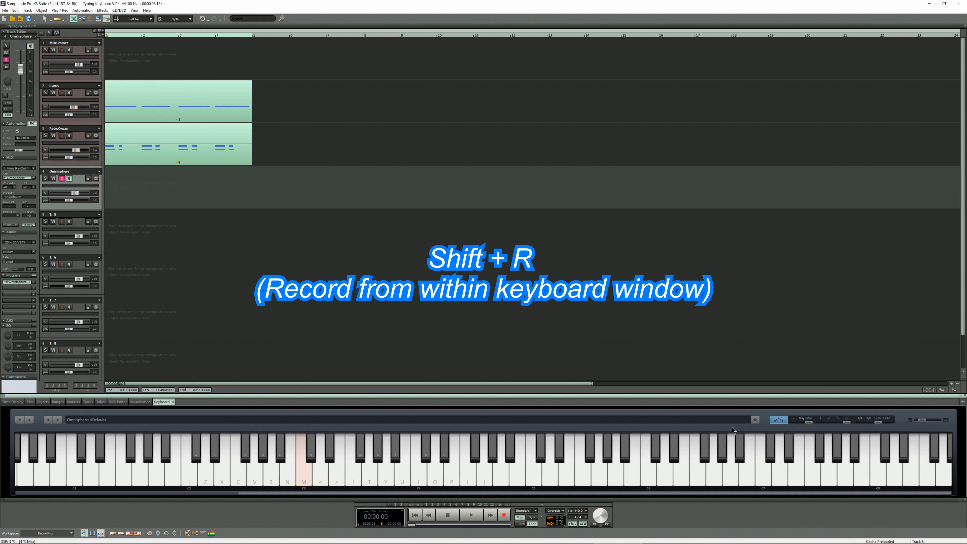
key(shift+r)
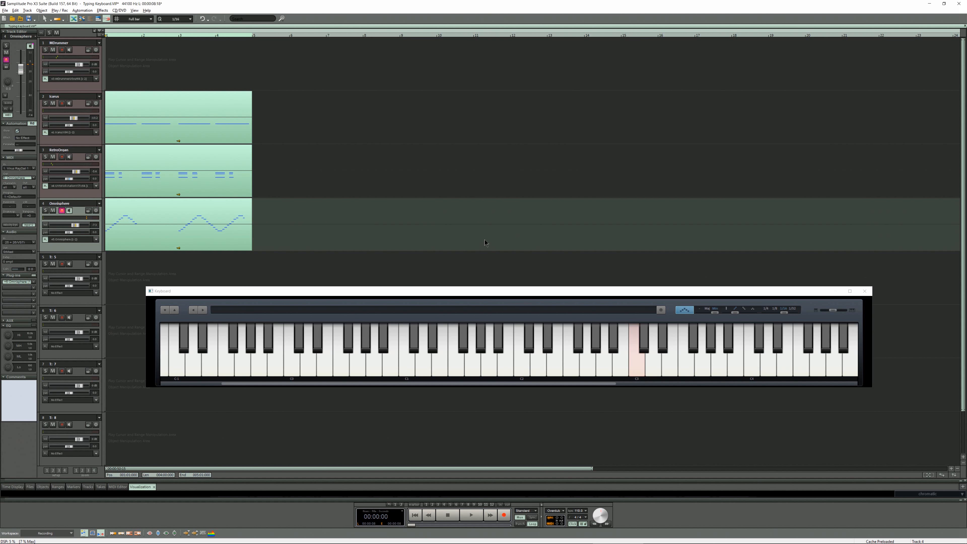
mouse_move(467, 295)
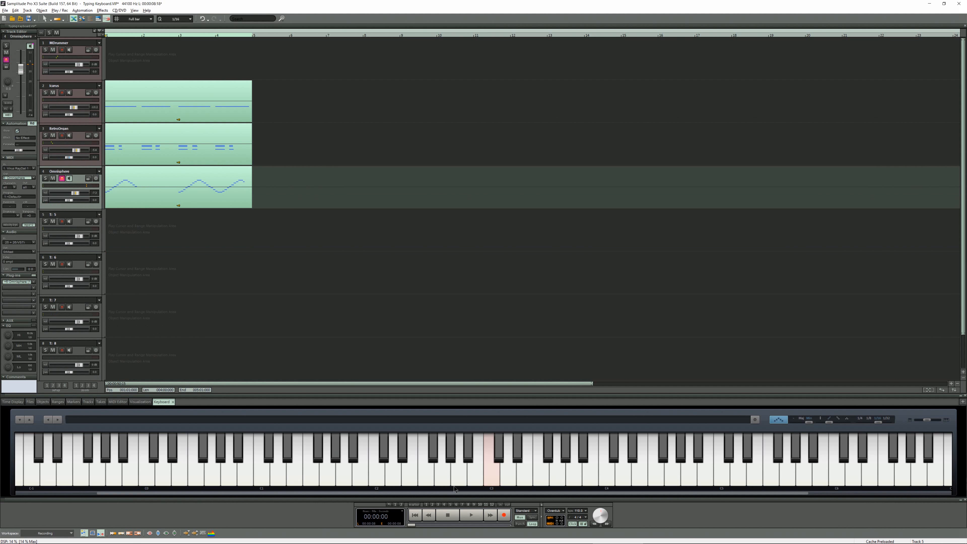
mouse_move(234, 406)
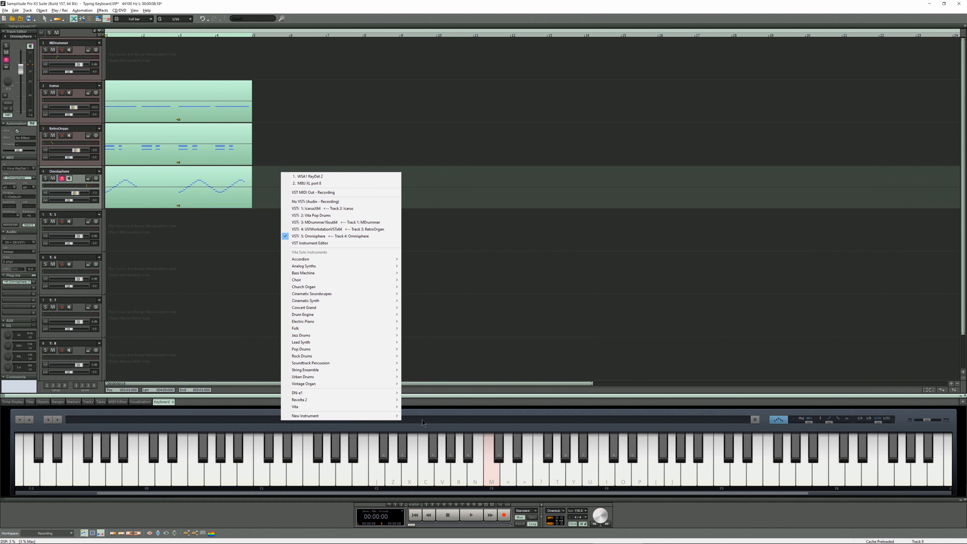
mouse_move(421, 424)
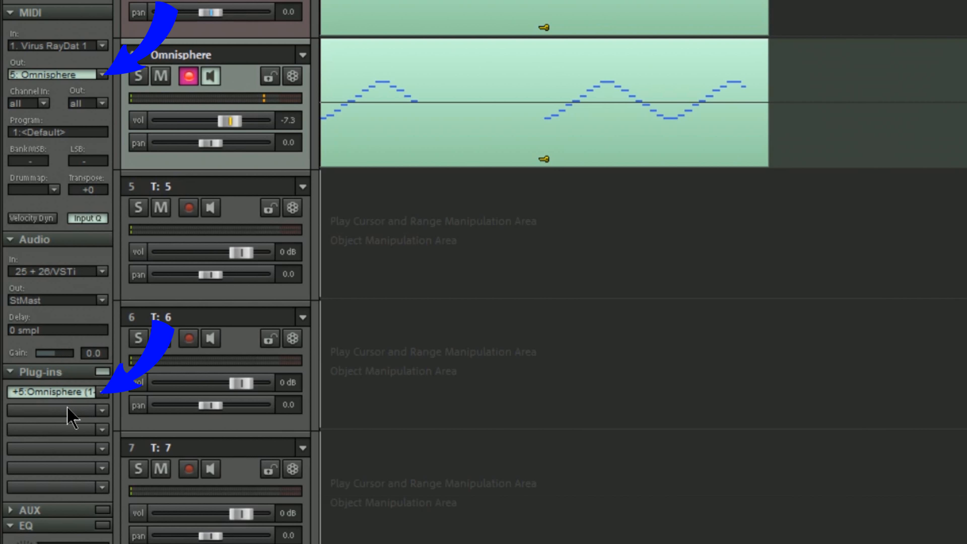
mouse_move(139, 76)
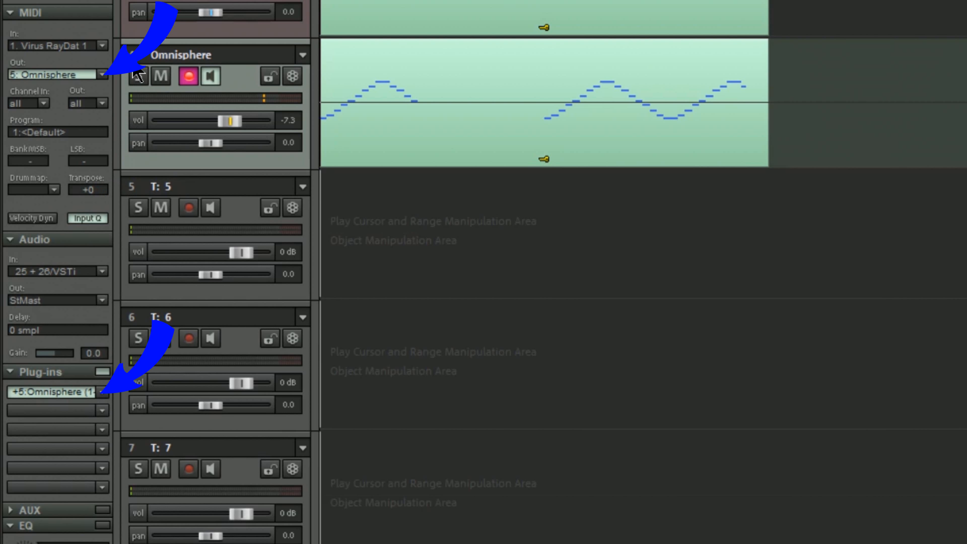